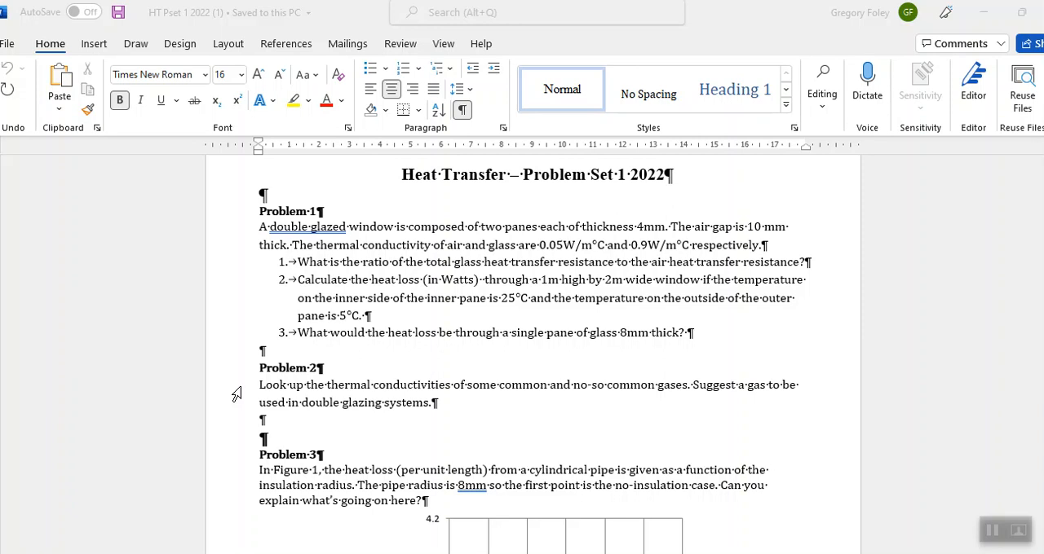
mouse_move(245, 502)
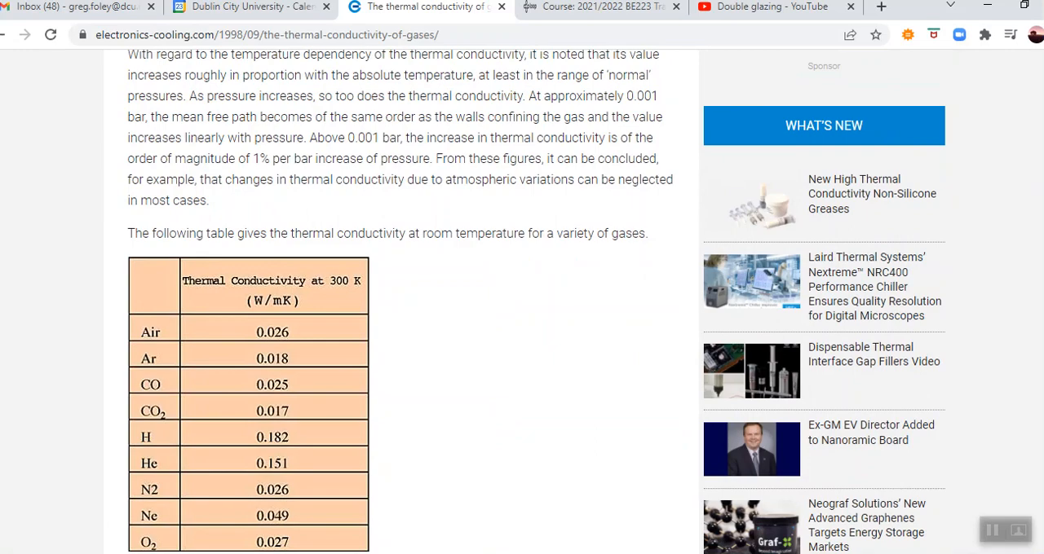
scroll(up, 3)
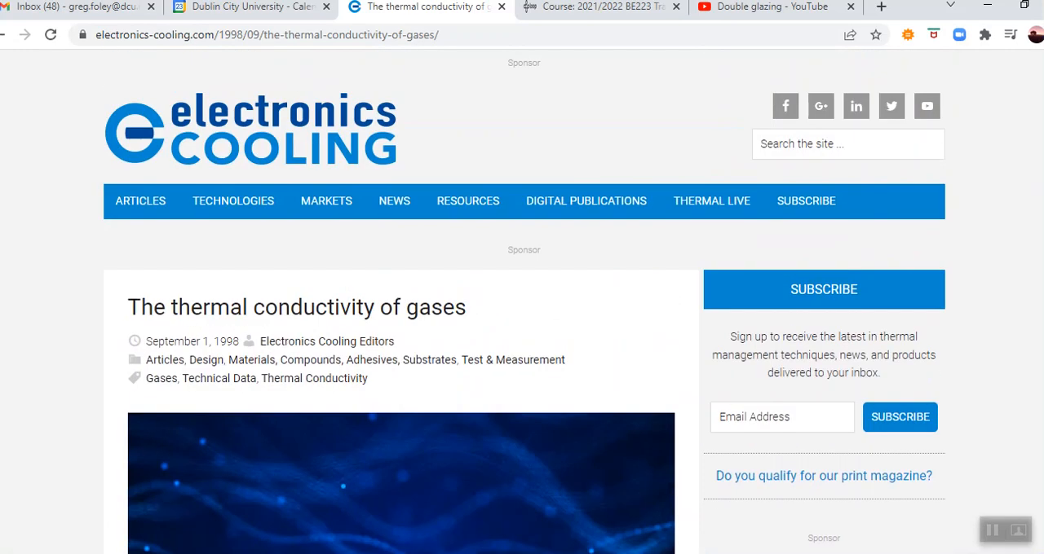
scroll(down, 3)
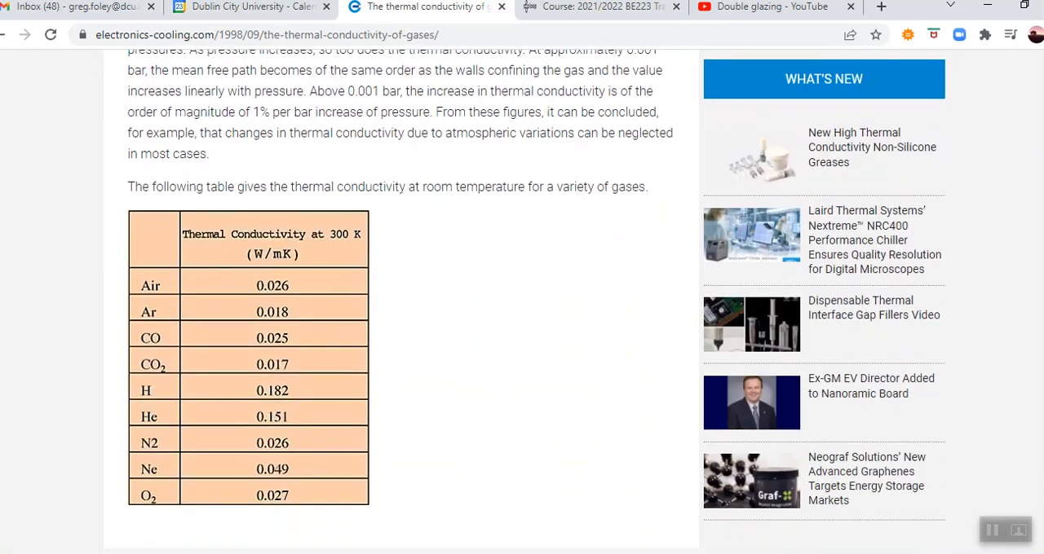
scroll(down, 3)
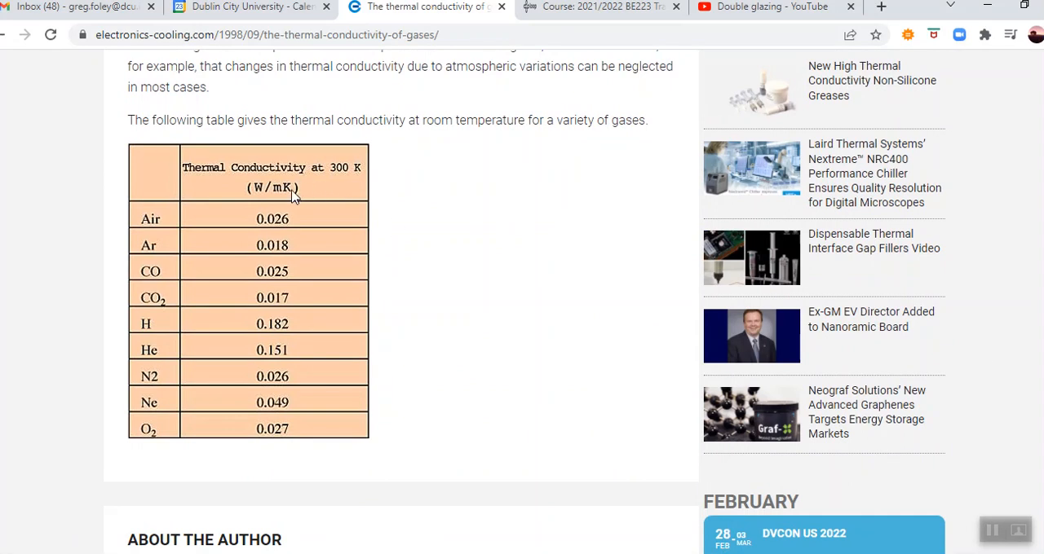
mouse_move(345, 178)
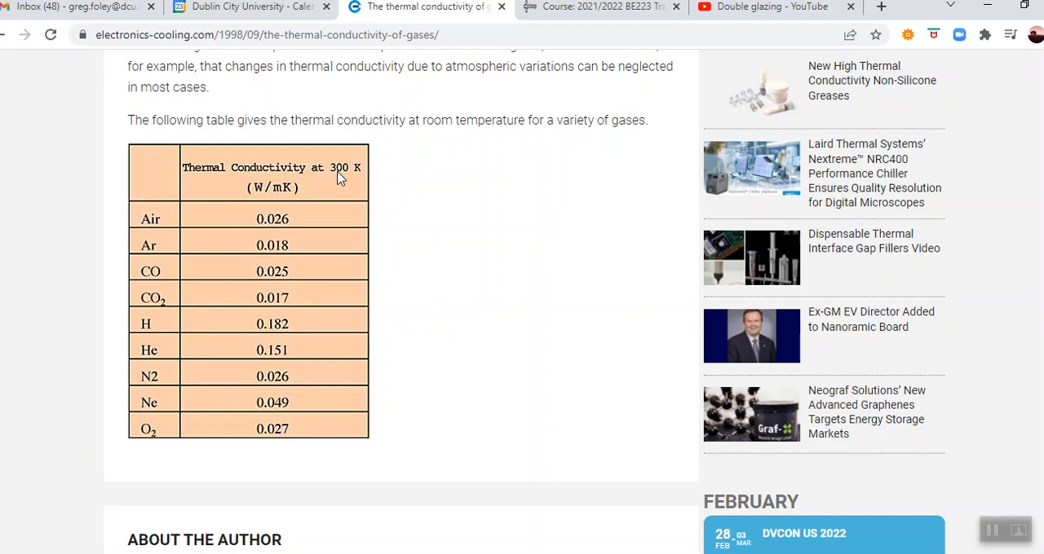
mouse_move(686, 259)
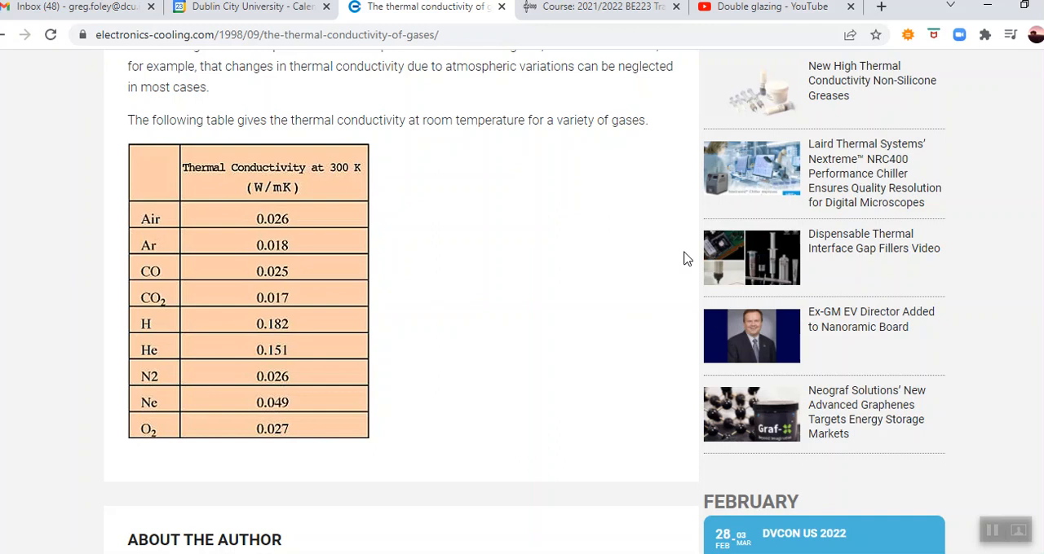
mouse_move(192, 303)
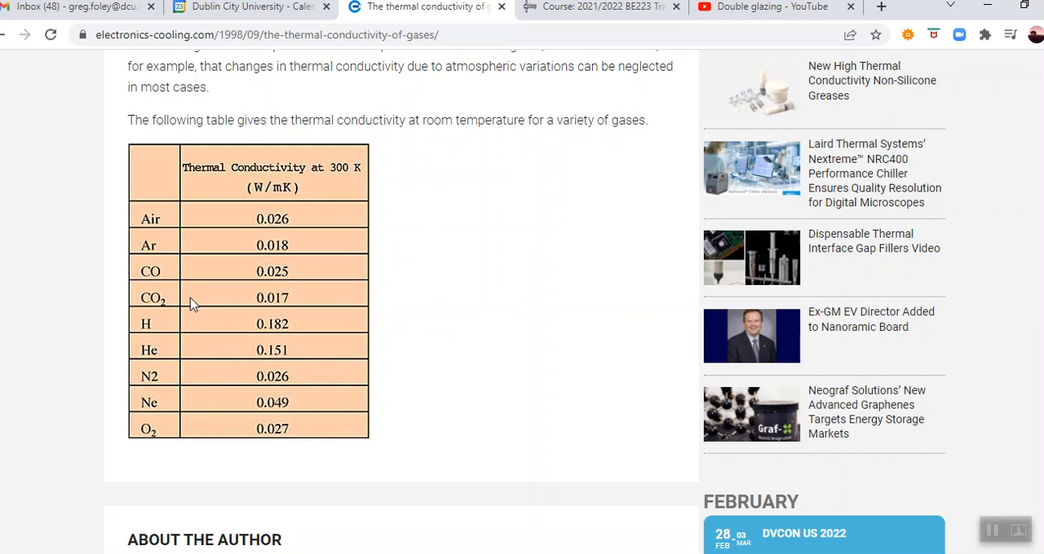
mouse_move(148, 250)
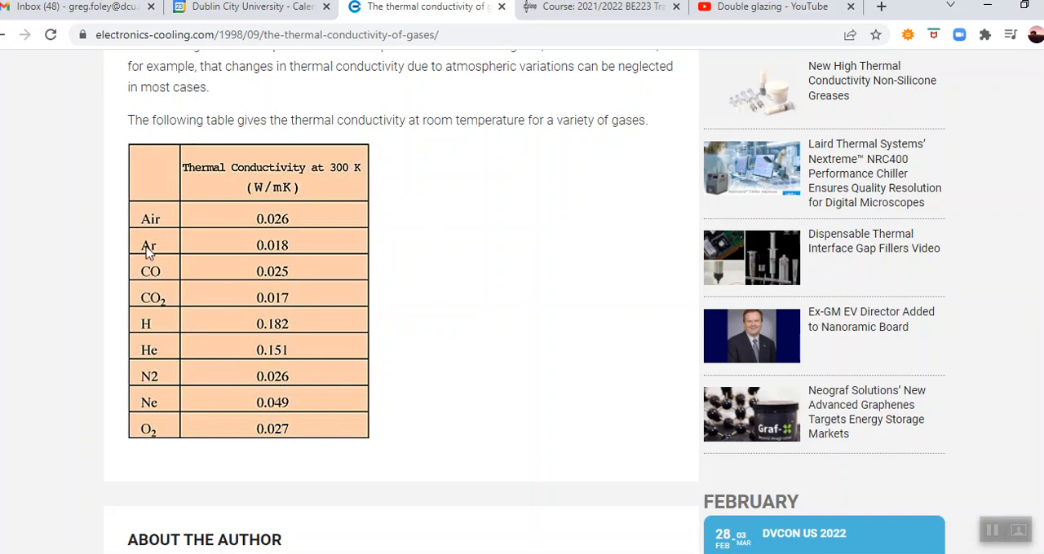
mouse_move(150, 271)
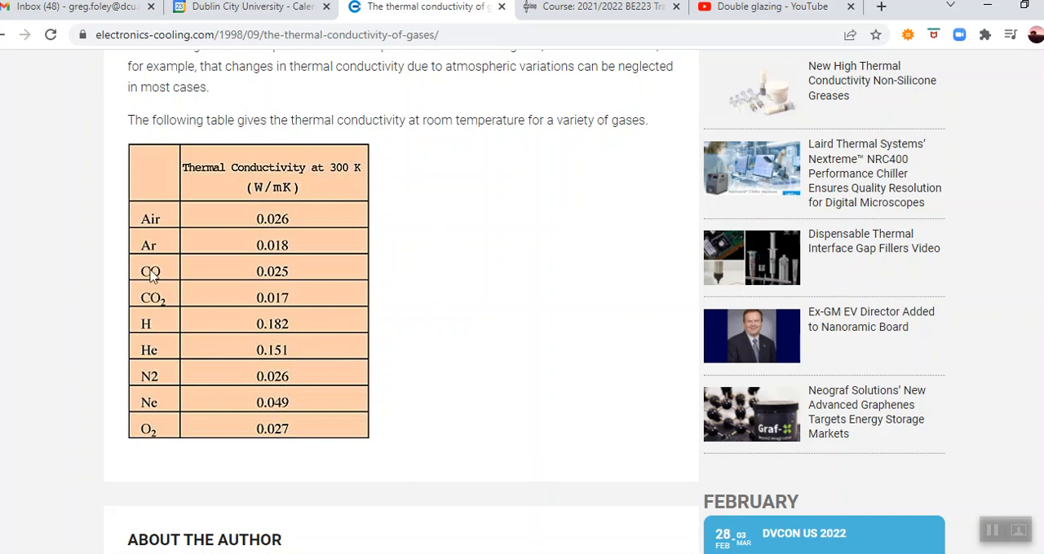
mouse_move(150, 248)
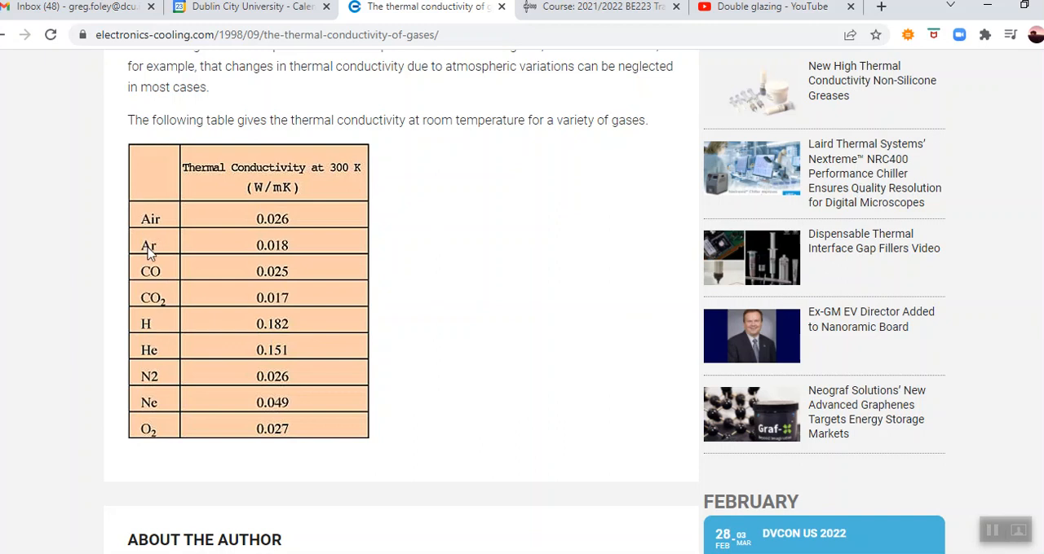
mouse_move(157, 251)
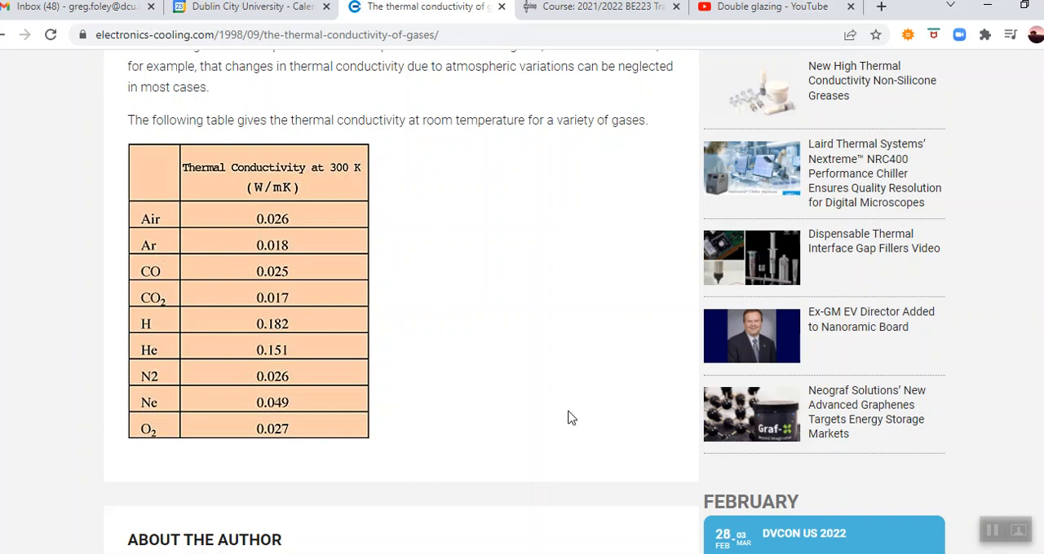
mouse_move(147, 251)
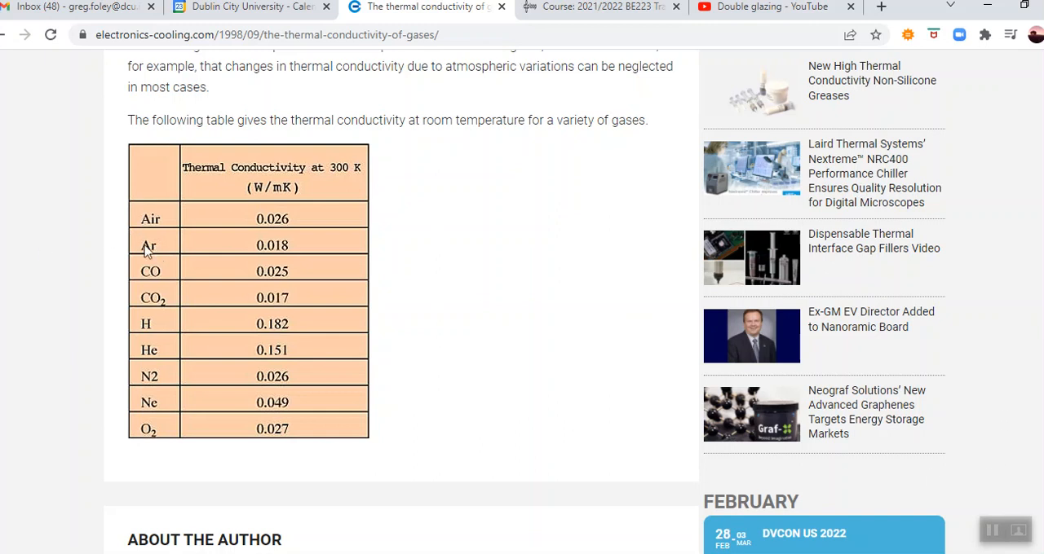
mouse_move(265, 257)
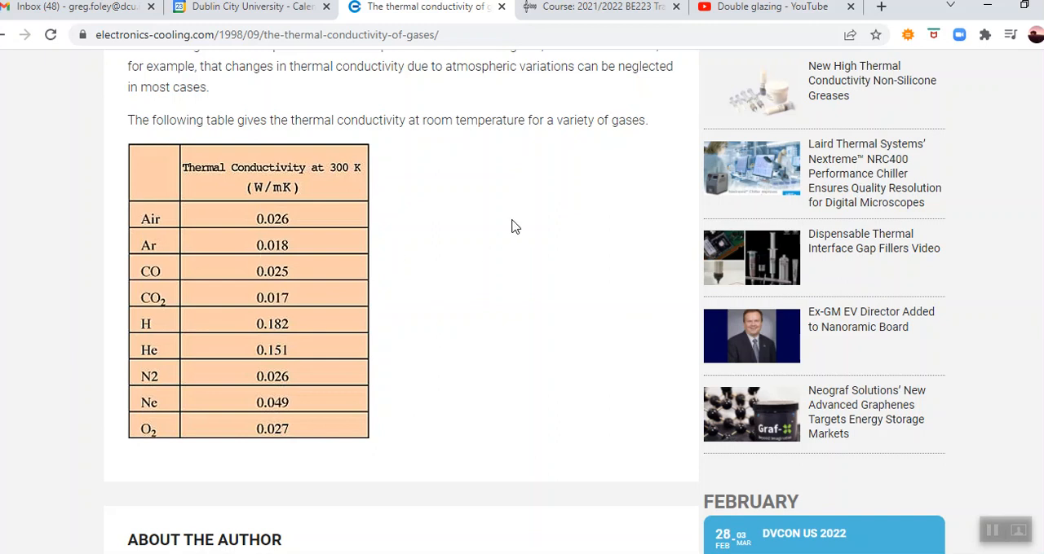
mouse_move(522, 223)
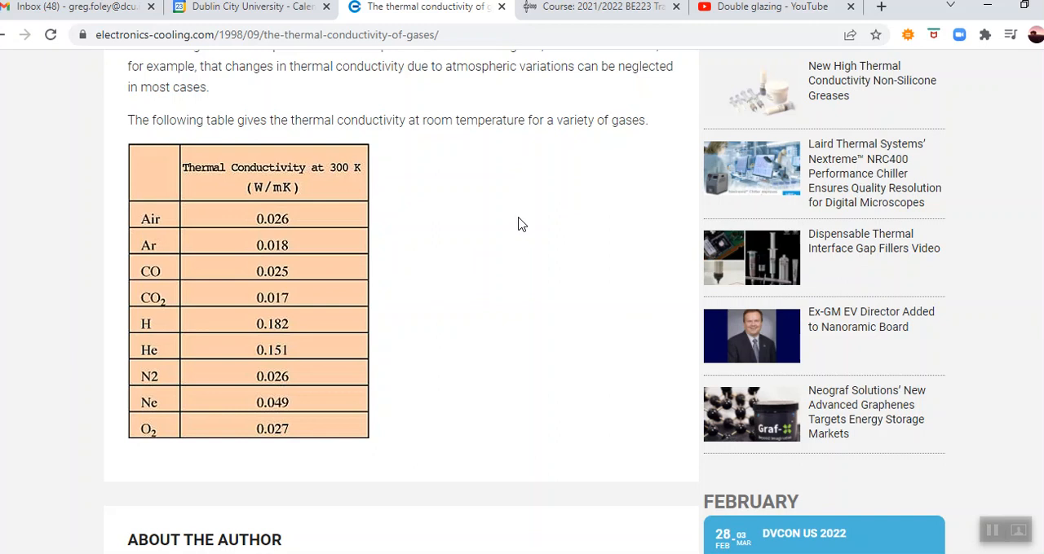
mouse_move(528, 225)
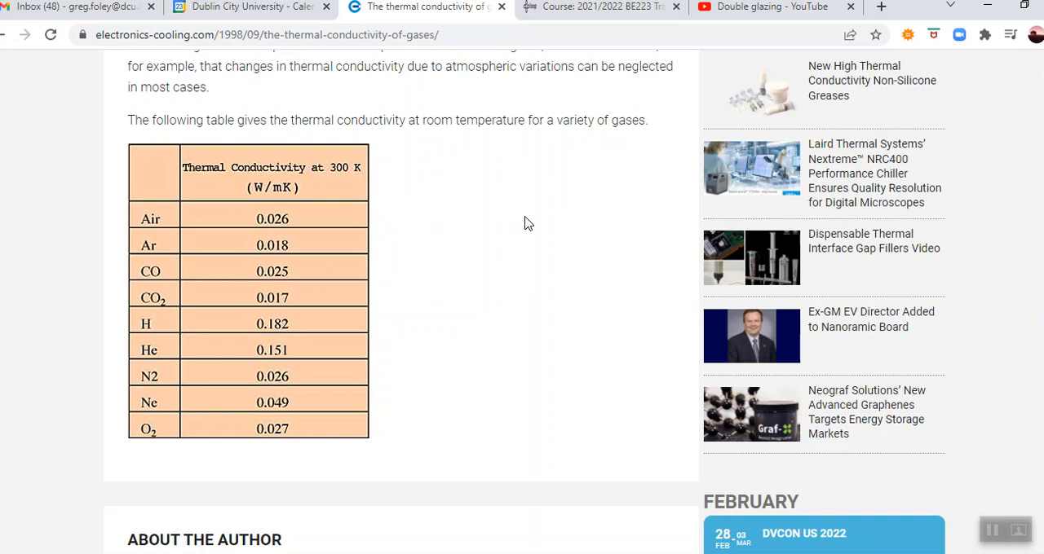
mouse_move(538, 220)
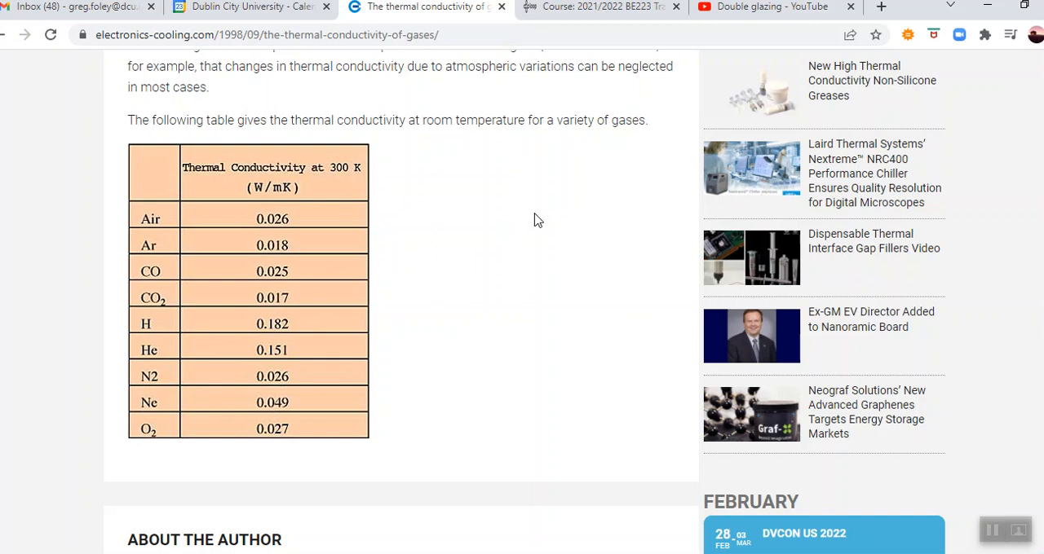
mouse_move(543, 218)
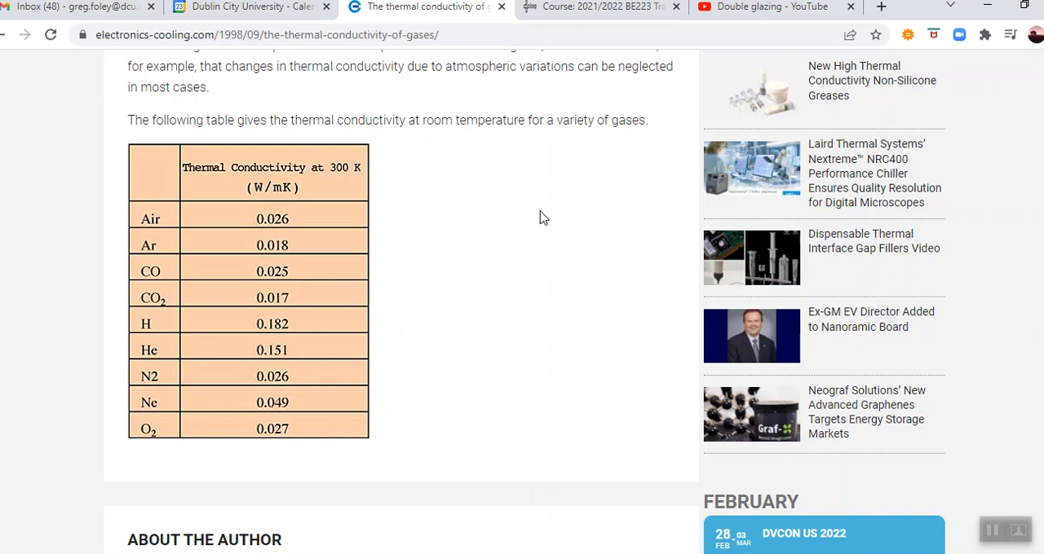
mouse_move(556, 217)
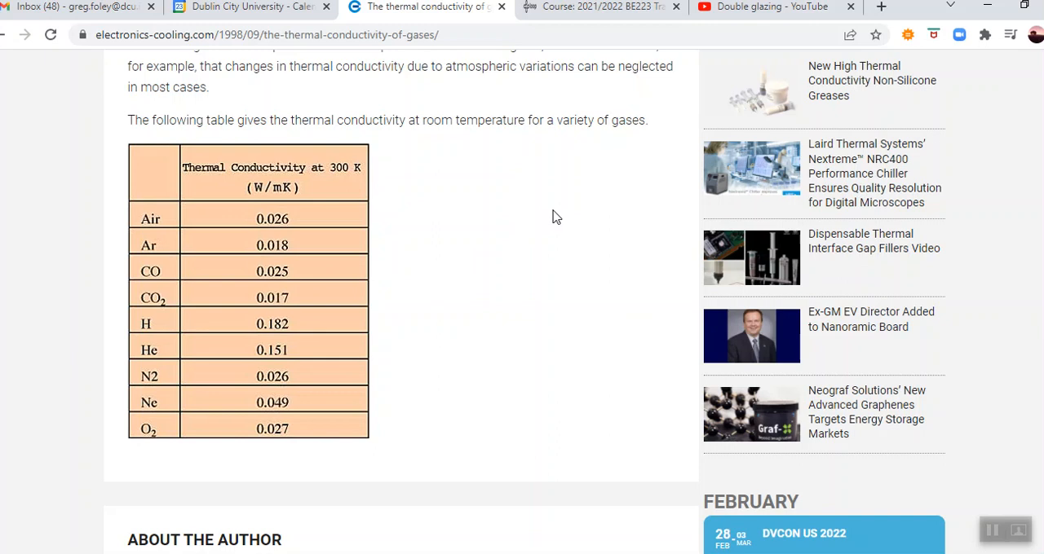
mouse_move(574, 216)
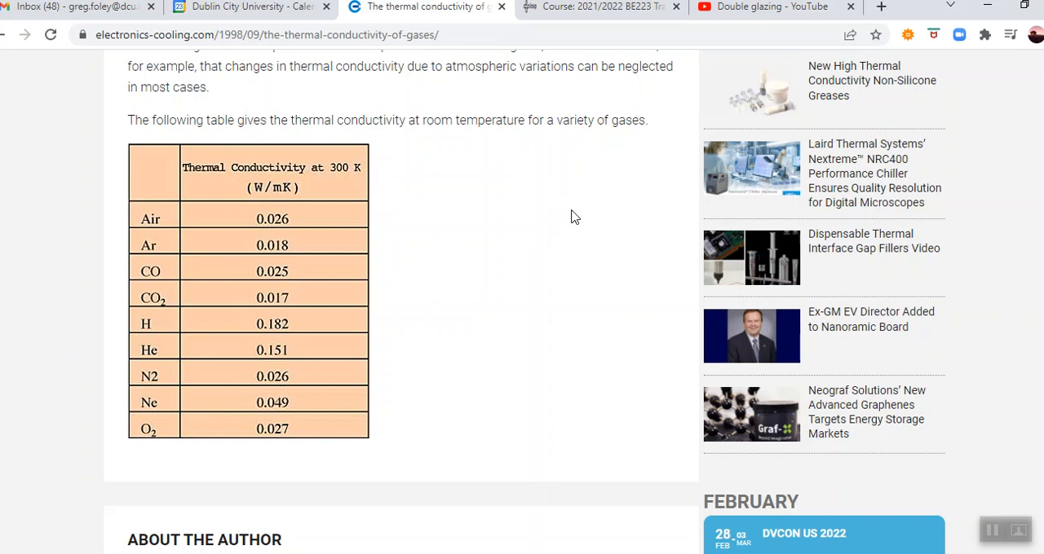
mouse_move(590, 220)
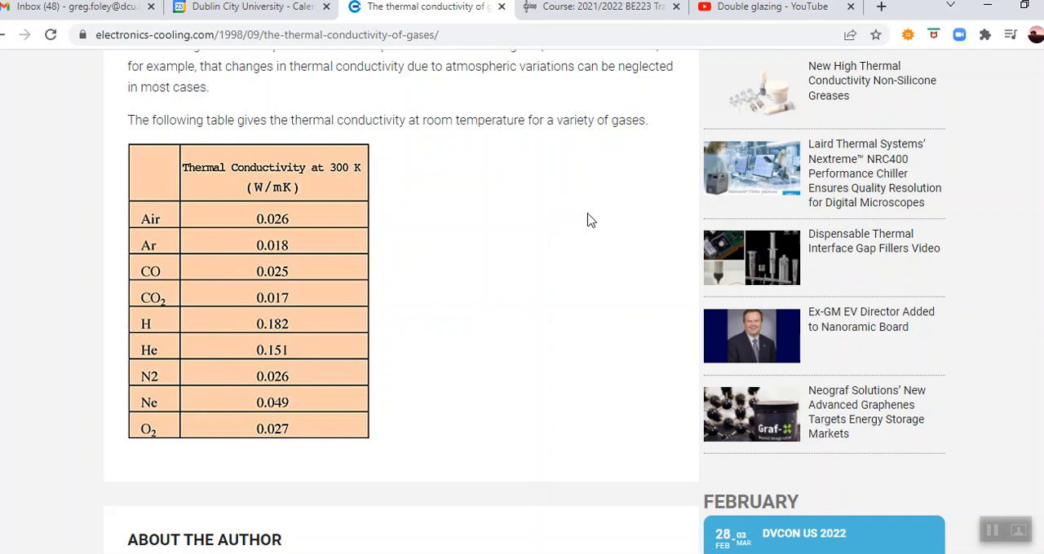
mouse_move(717, 274)
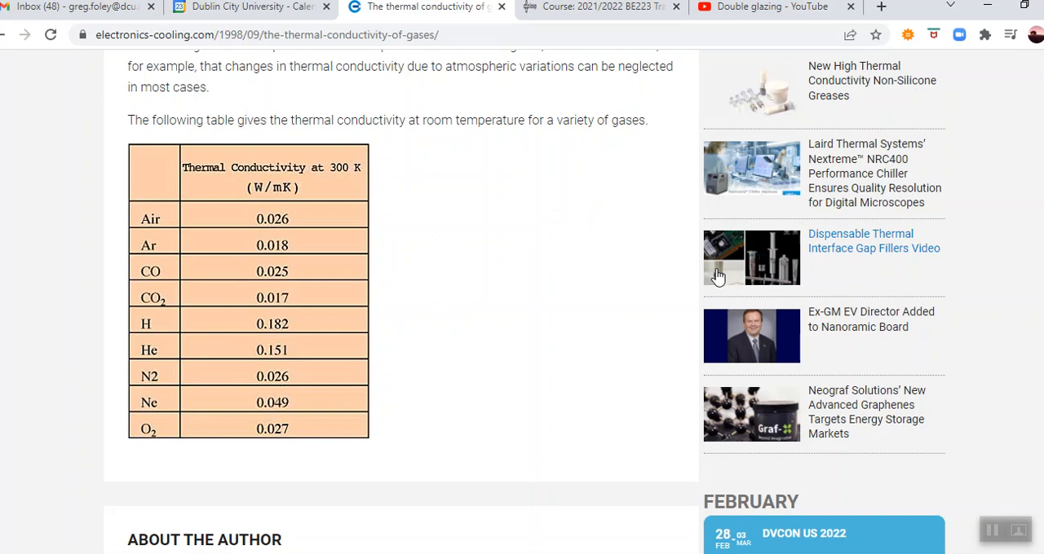
mouse_move(786, 293)
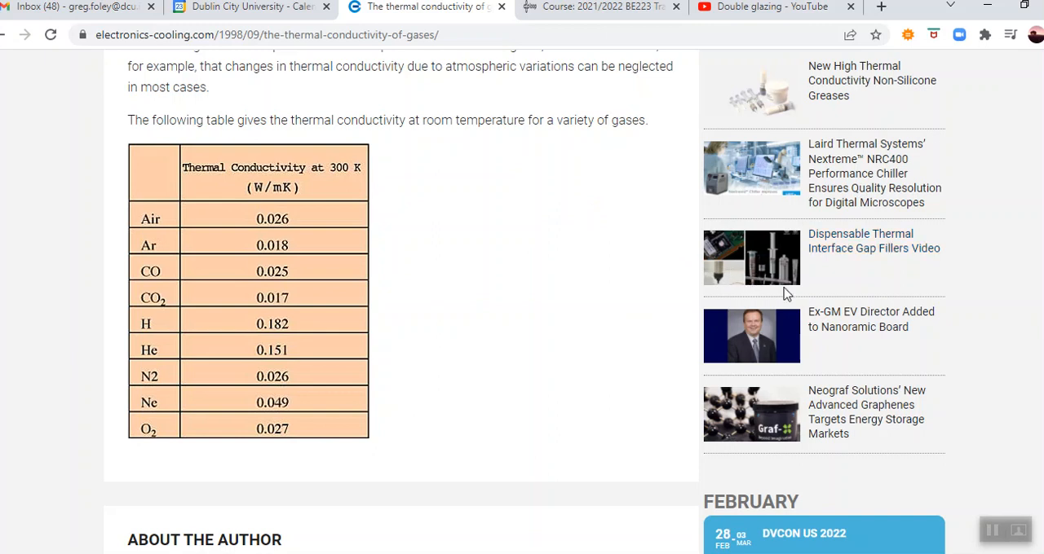